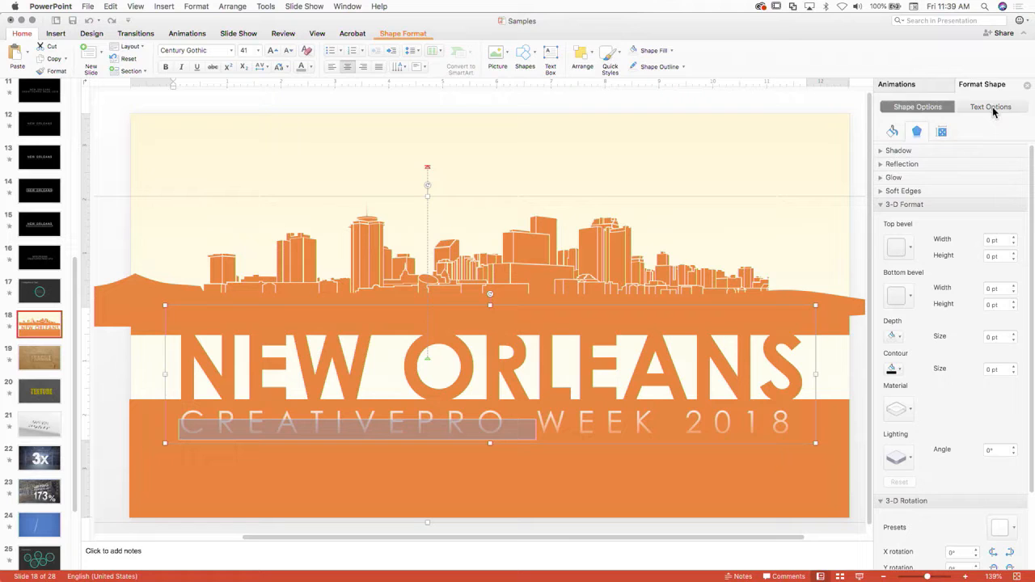
Step: Show the Text Fill settings revealing the gradient stops of the CREATIVEPRO WEEK 2018 text
click(989, 106)
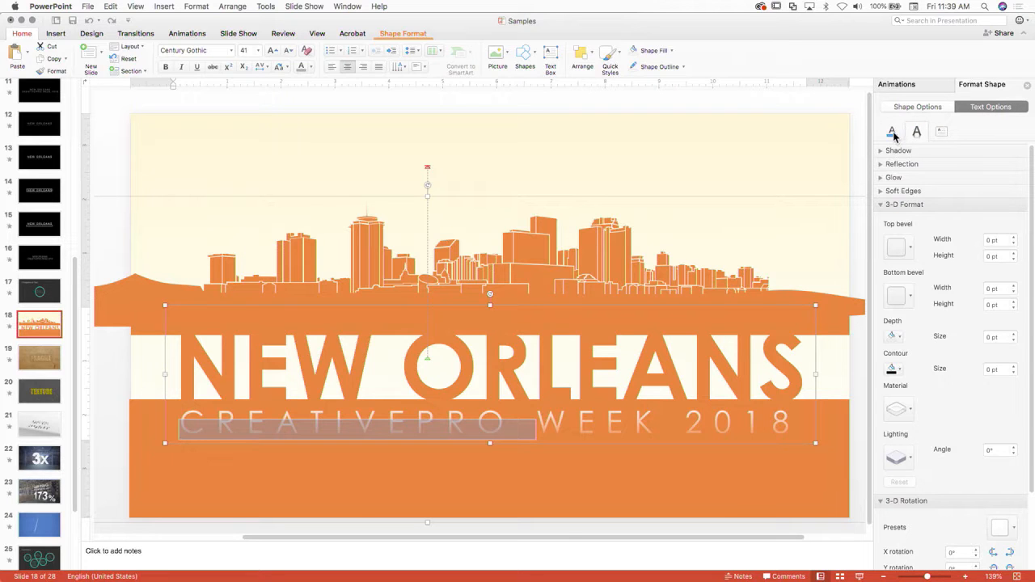
click(891, 131)
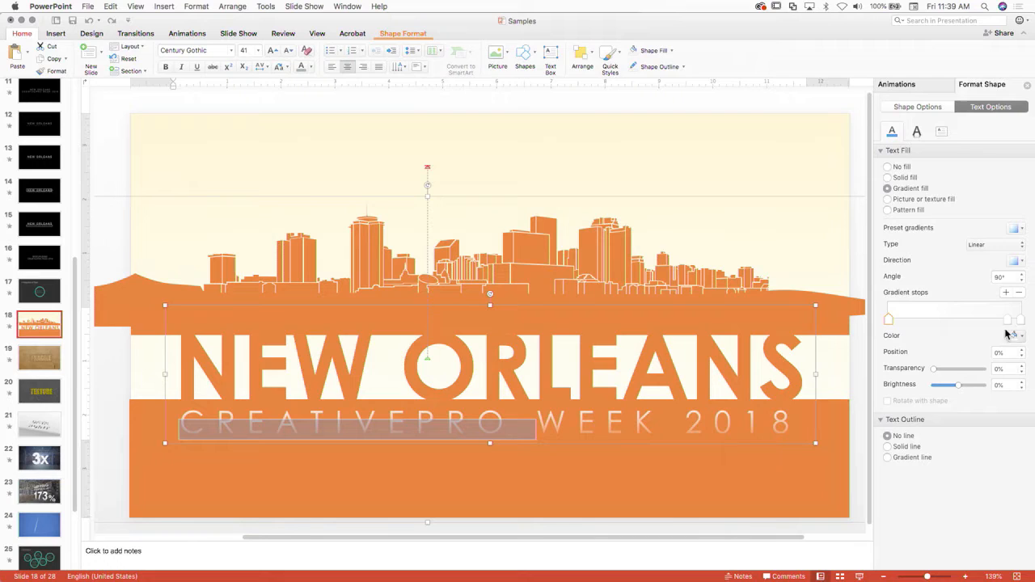
mouse_move(978, 321)
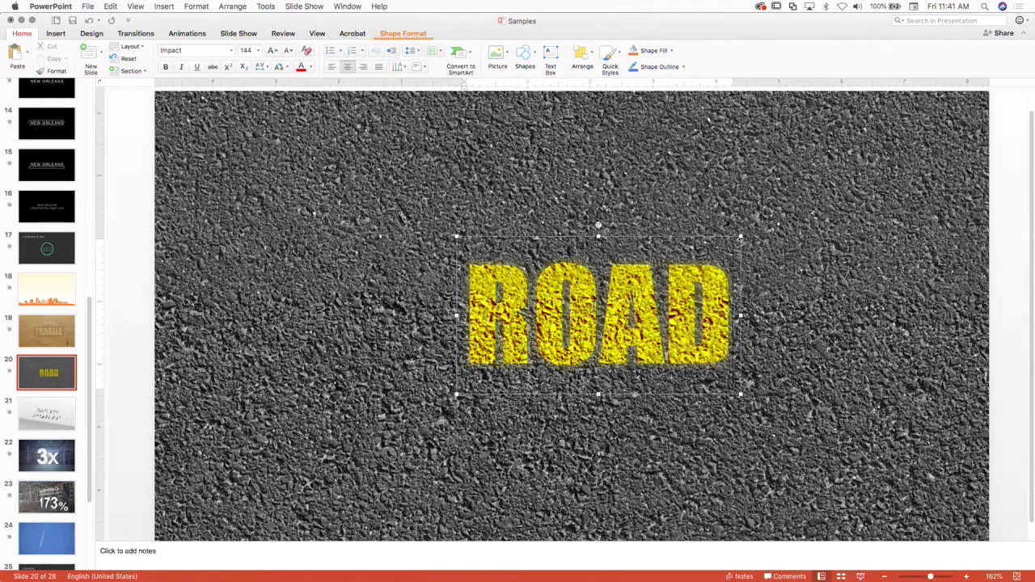
Step: Retype the painted word as DAVID and show its Text Fill settings via Format Shape
key(delete)
text(DAVI)
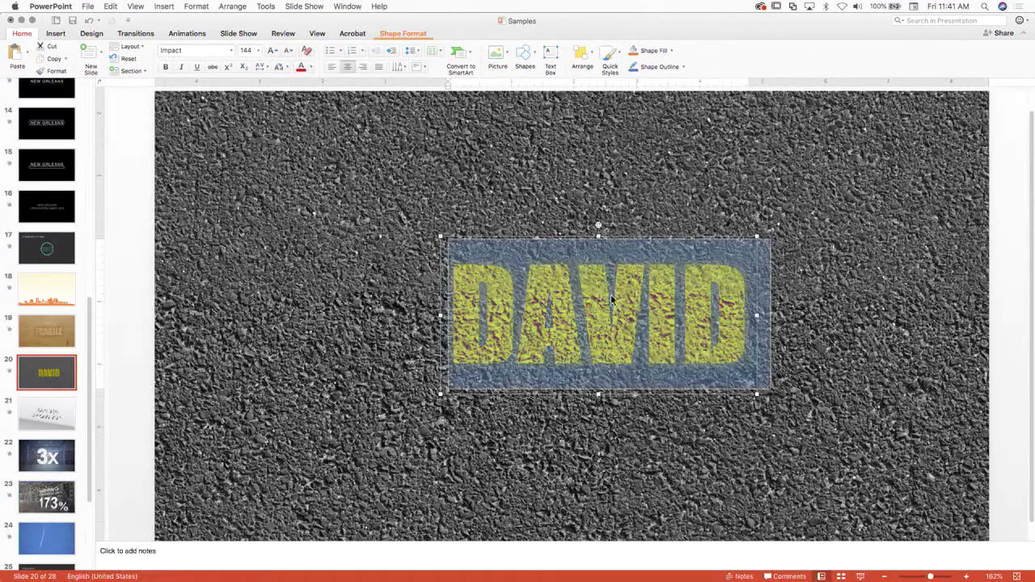
right_click(598, 315)
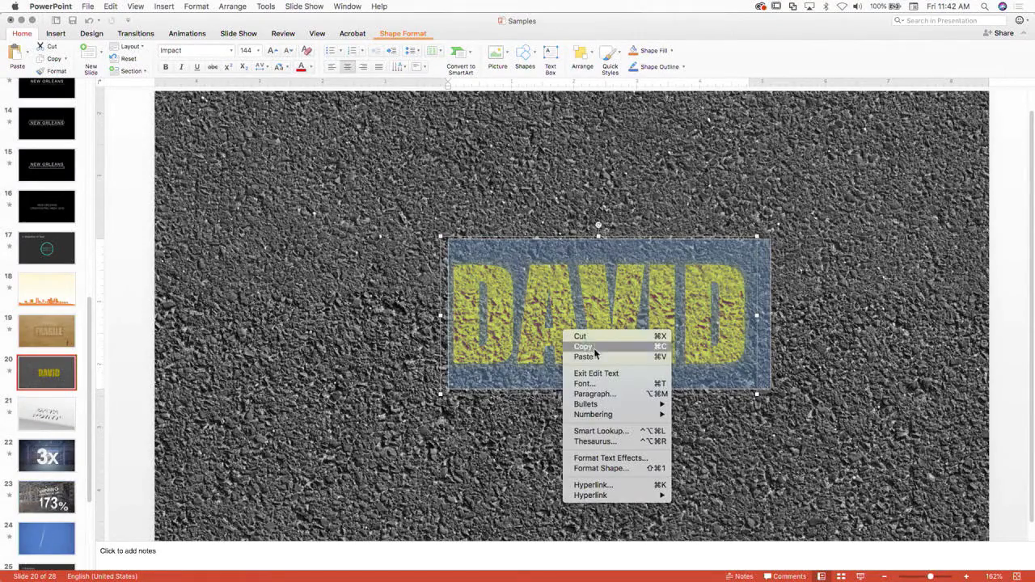
mouse_move(595, 440)
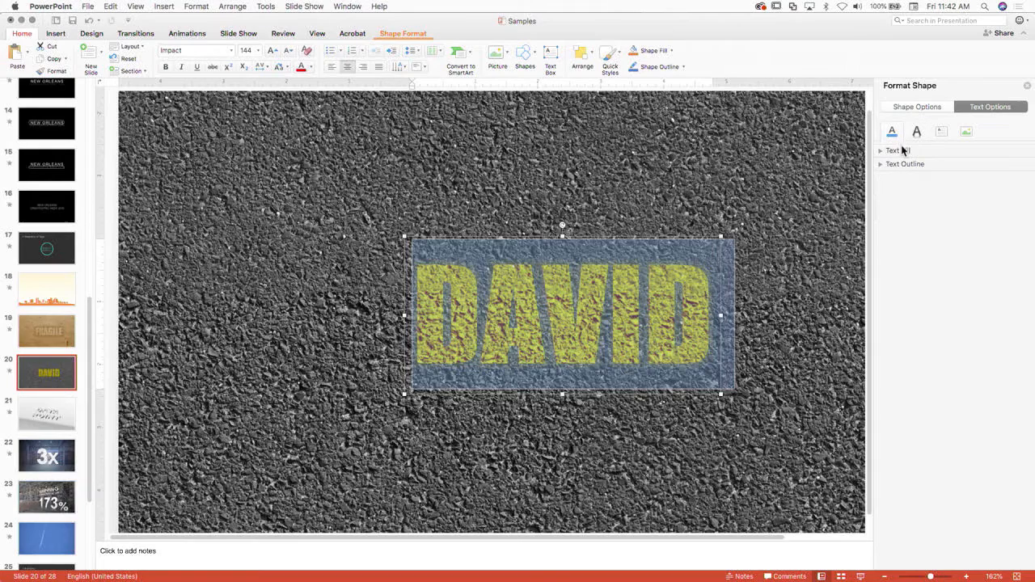
click(898, 150)
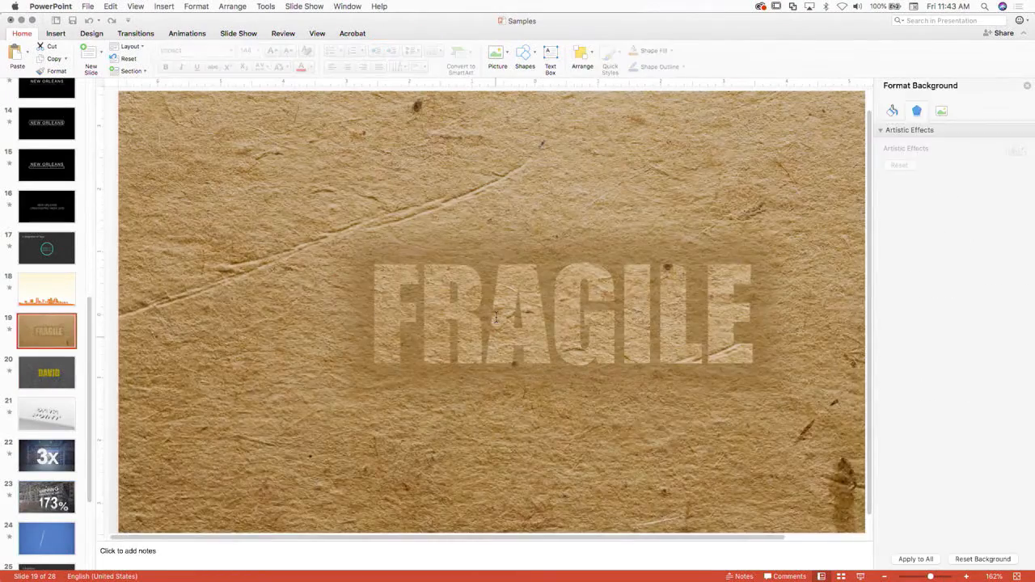
Step: Select the FRAGILE text box and show its Text Options with the tiled picture fill
click(561, 316)
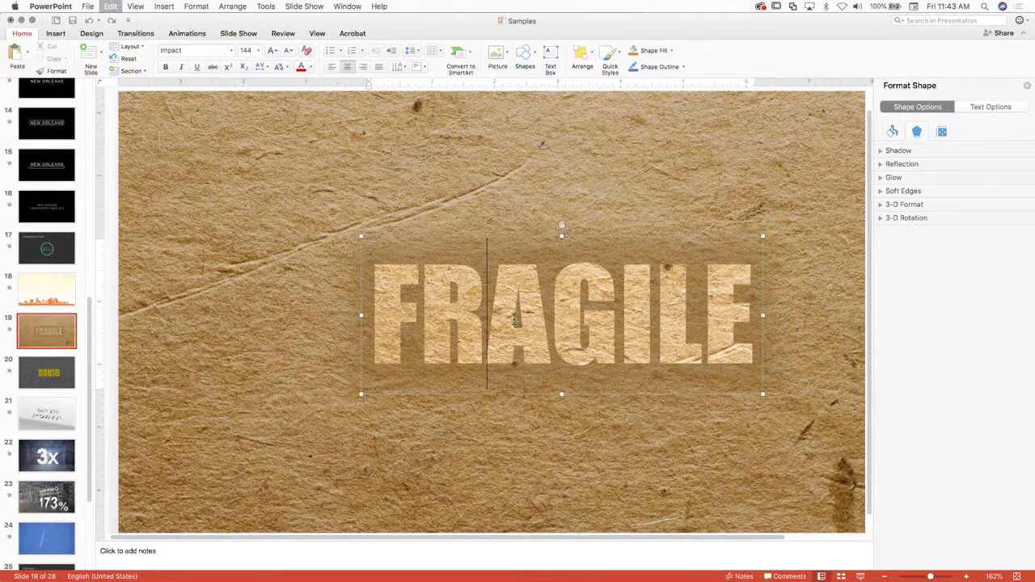
click(562, 315)
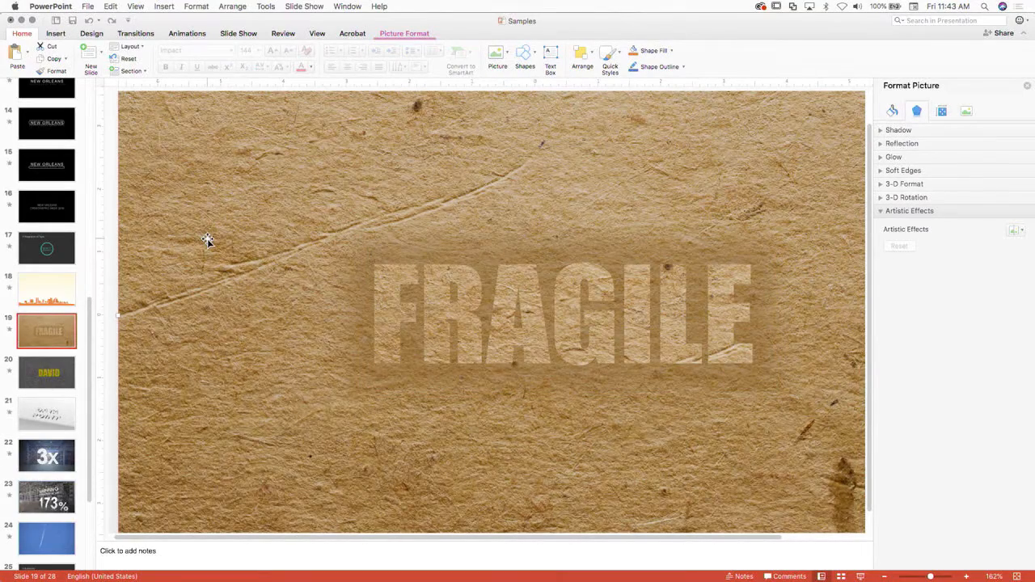
mouse_move(548, 324)
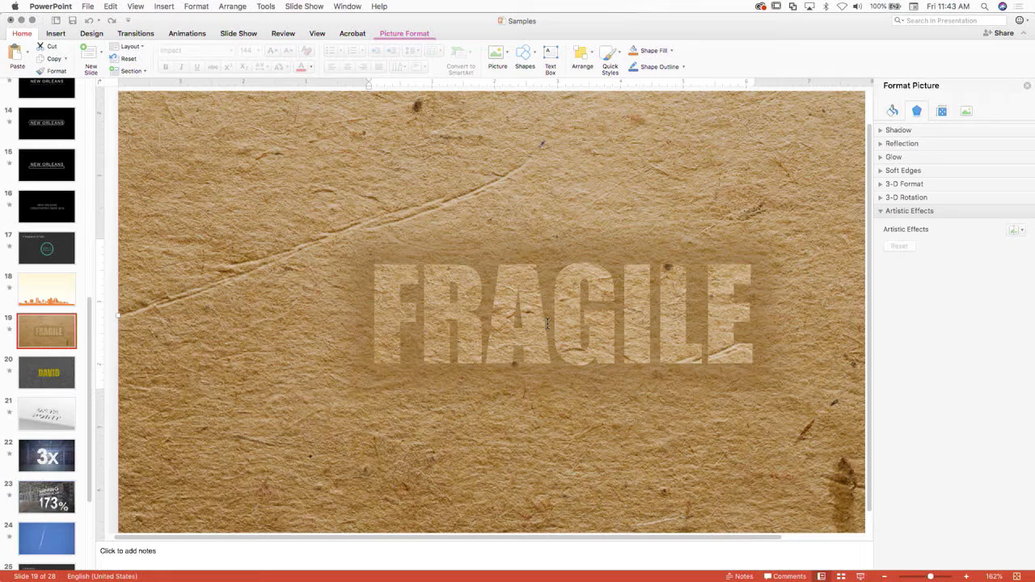
click(561, 315)
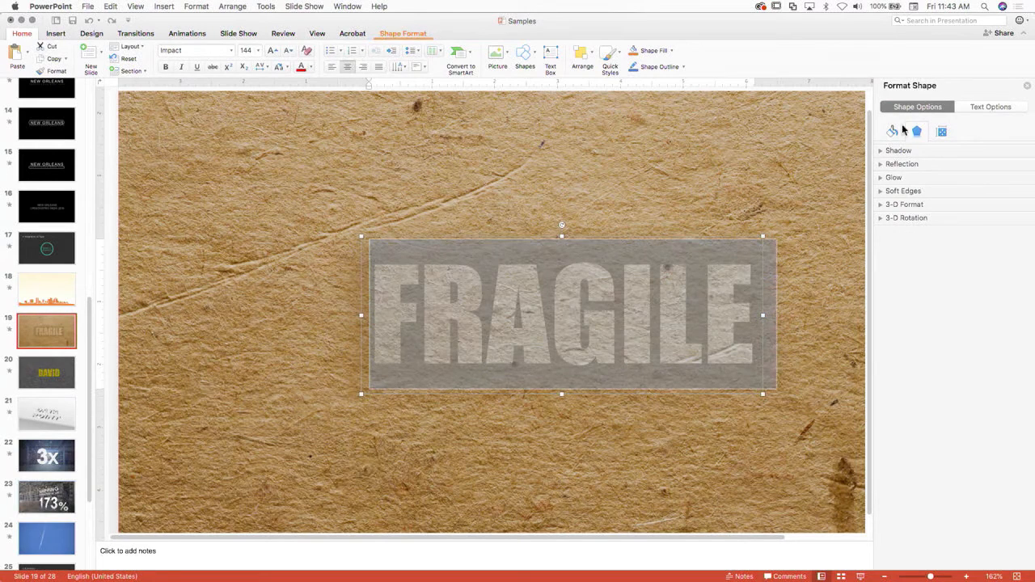
mouse_move(973, 112)
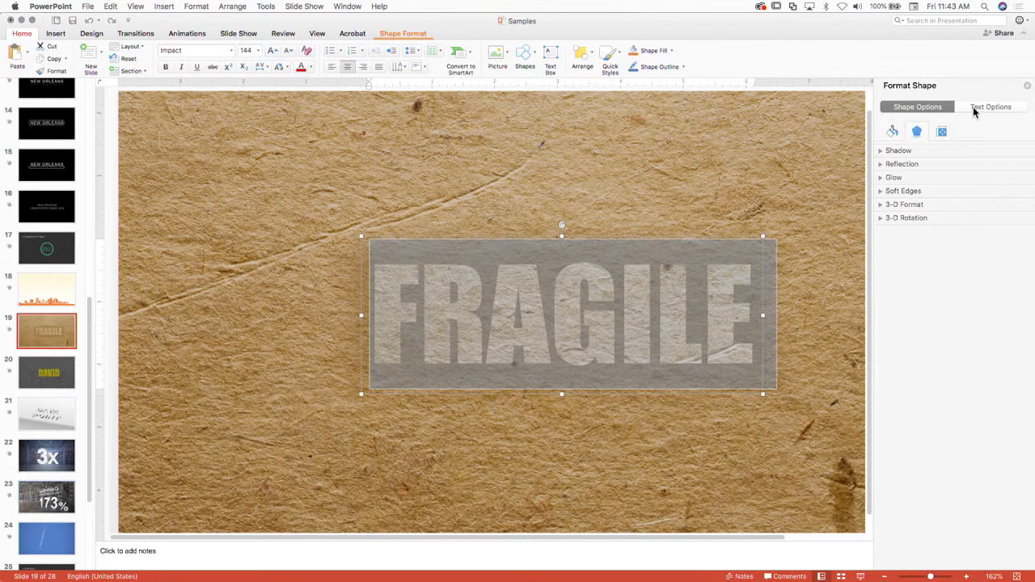
click(990, 106)
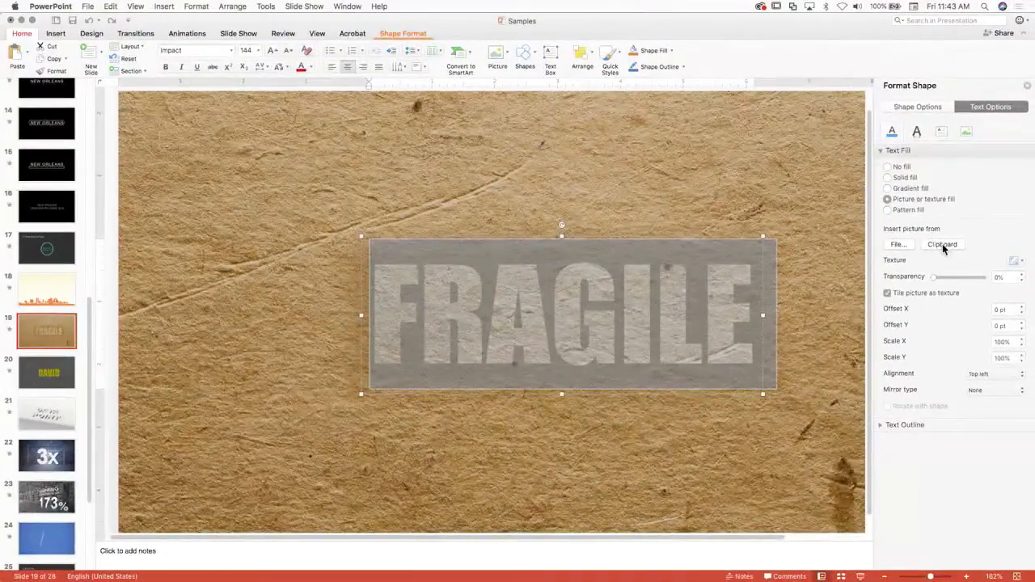
mouse_move(938, 166)
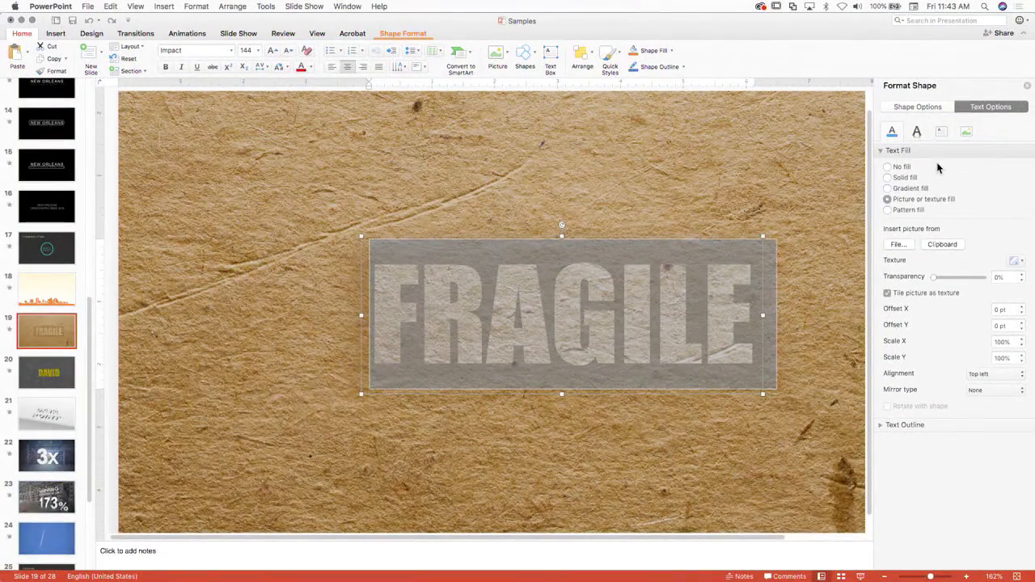
Step: Expand the Glow section under Text Effects for the FRAGILE lettering
click(915, 131)
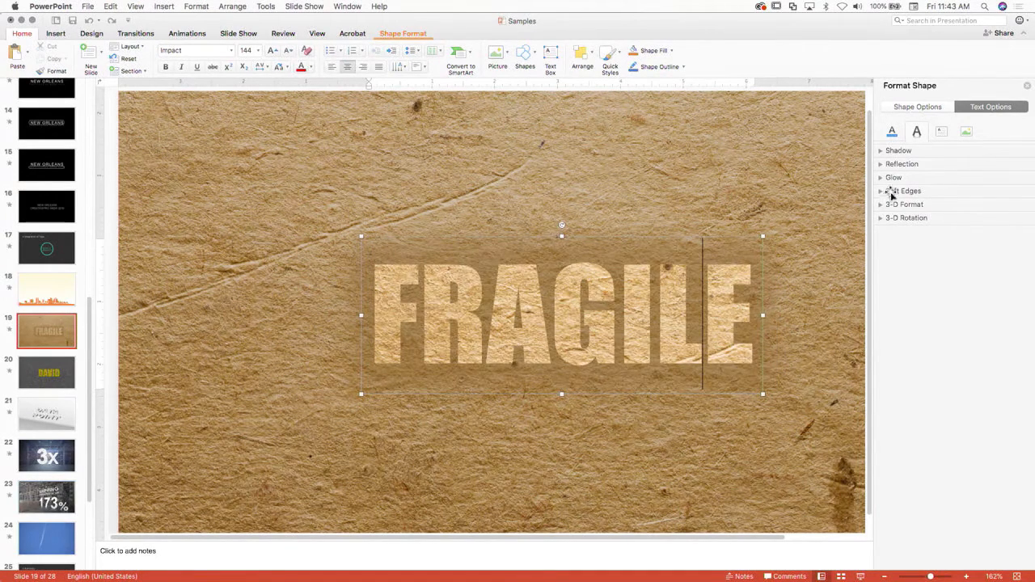
click(893, 177)
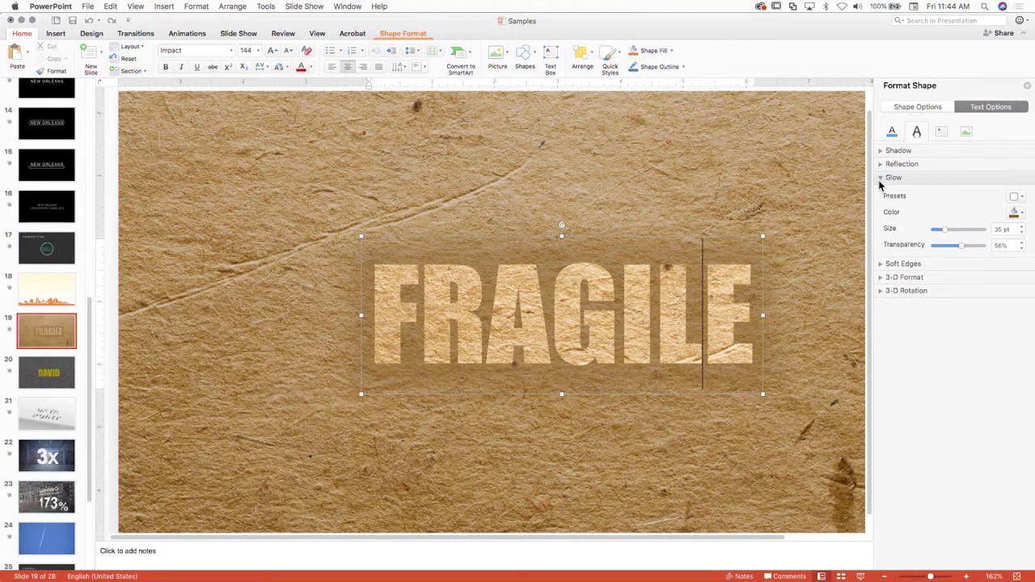